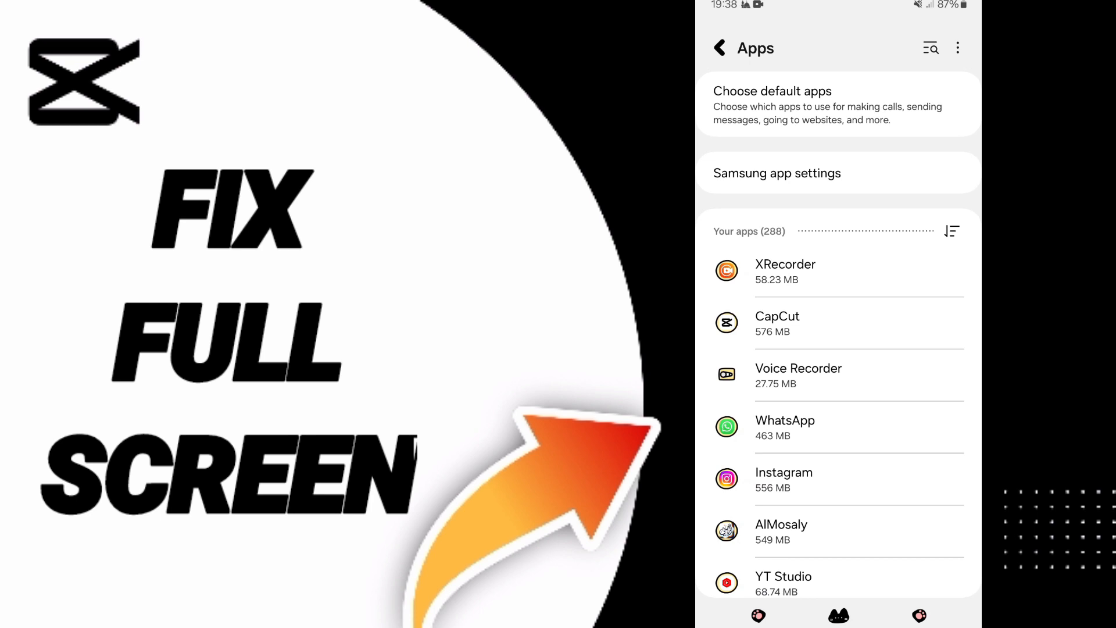
# Open CapCut's App info page from the Settings app list.
pyautogui.click(778, 322)
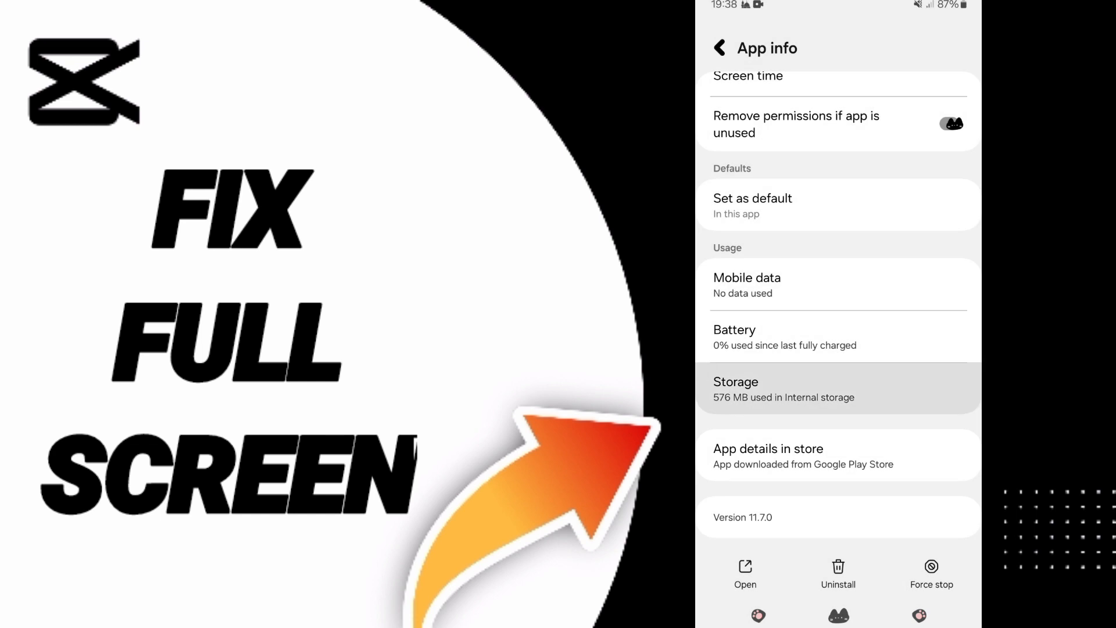
# Clear CapCut's cache in Storage, then cancel the Clear data confirmation to keep its 106 MB of data.
pyautogui.click(783, 388)
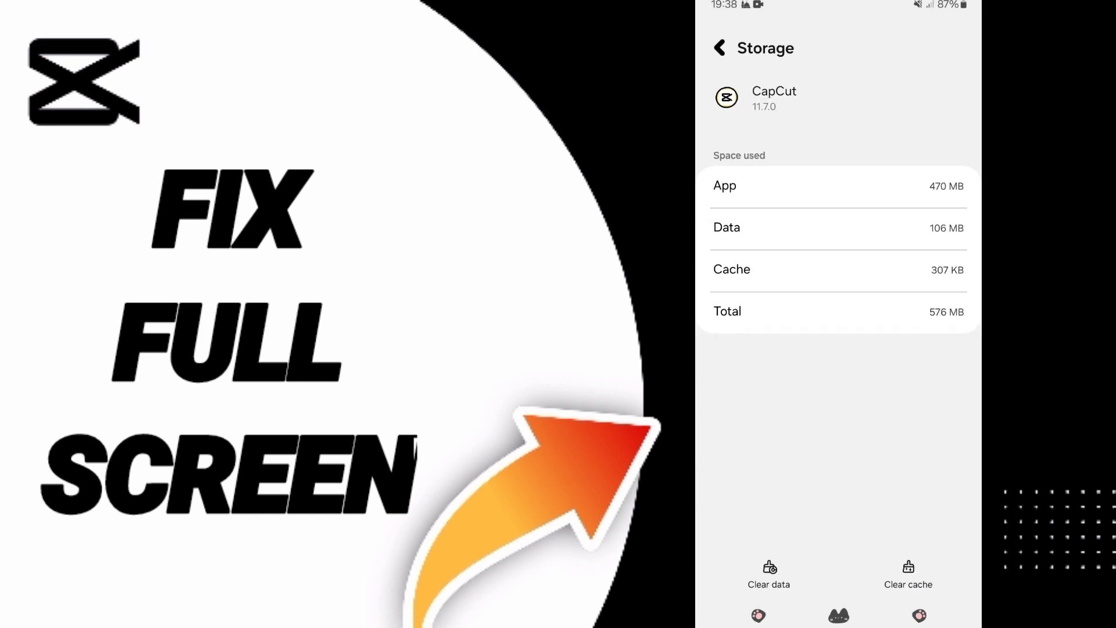
pyautogui.click(908, 574)
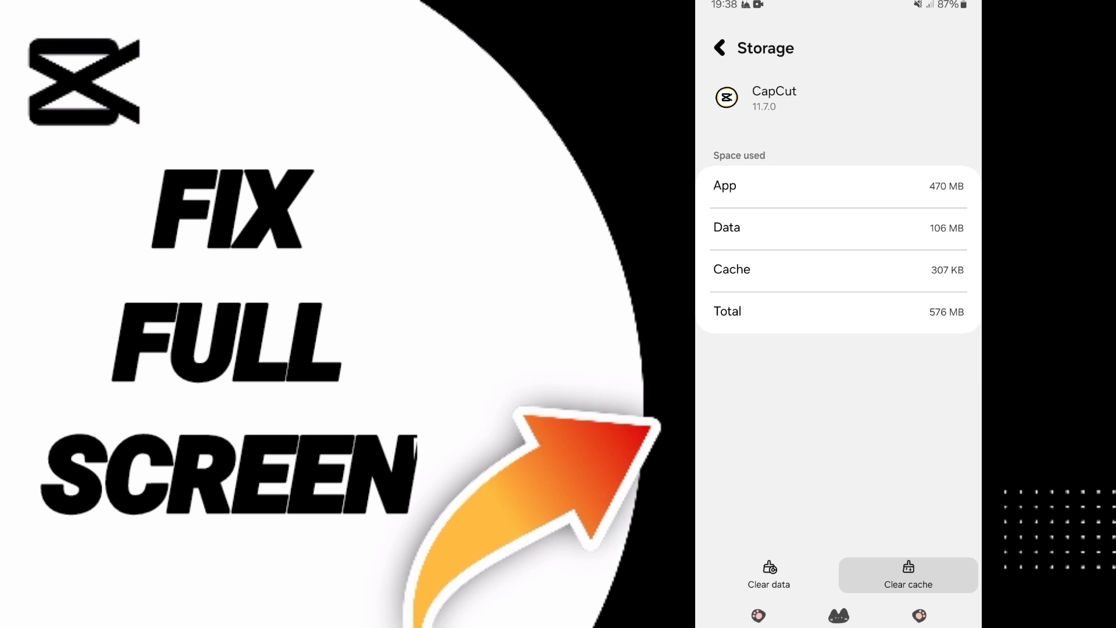
pyautogui.click(768, 575)
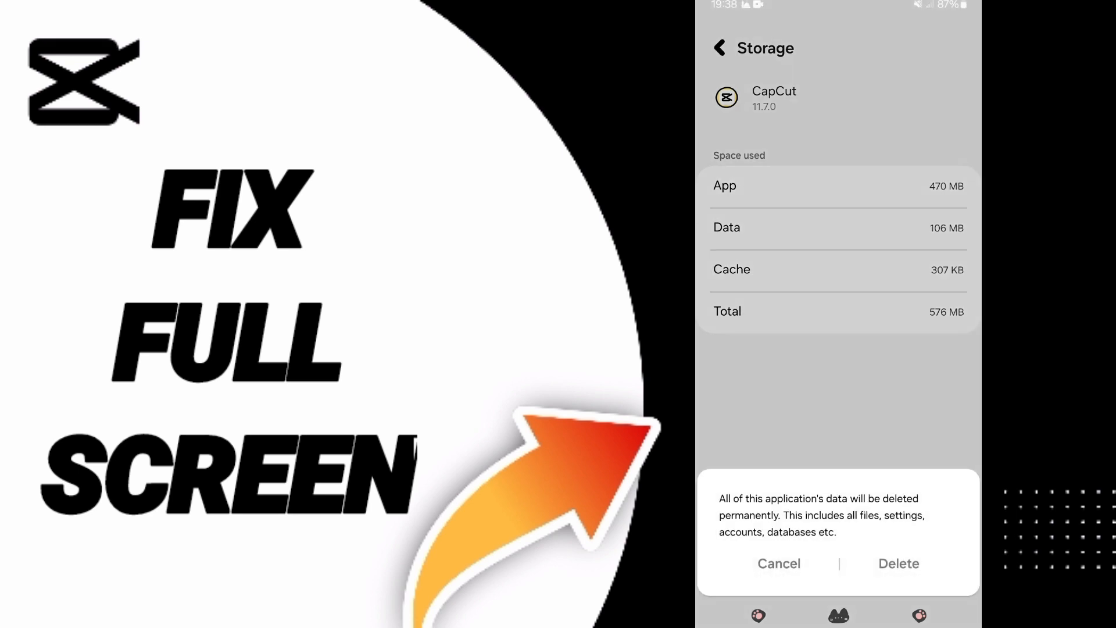
pyautogui.click(778, 563)
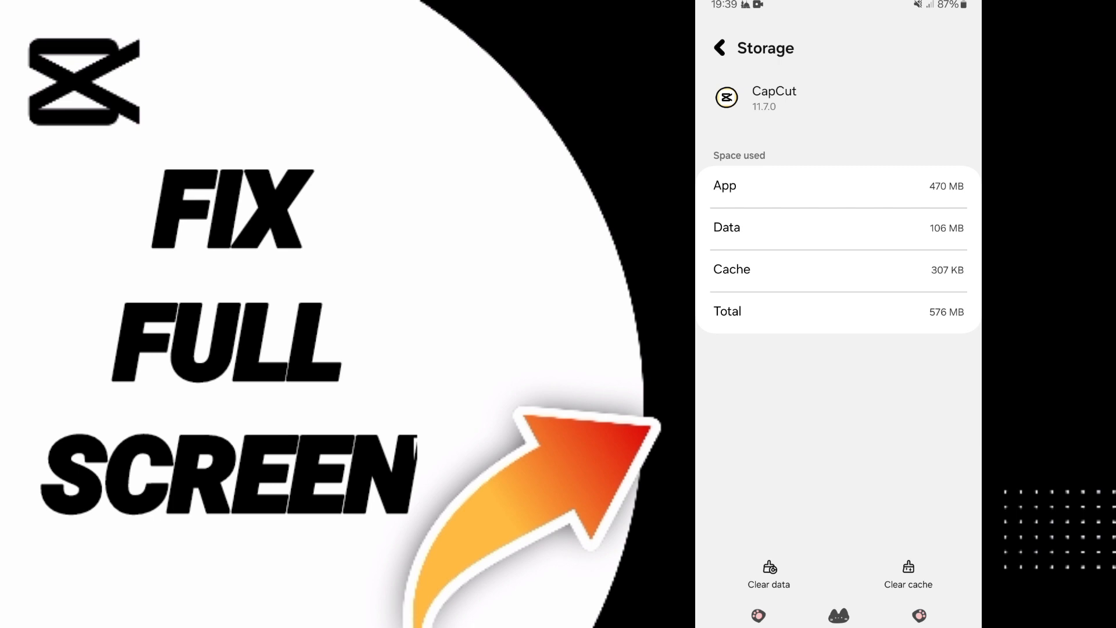
# Leave Settings for the home screen and bring up the apps grid.
pyautogui.scroll(-3)
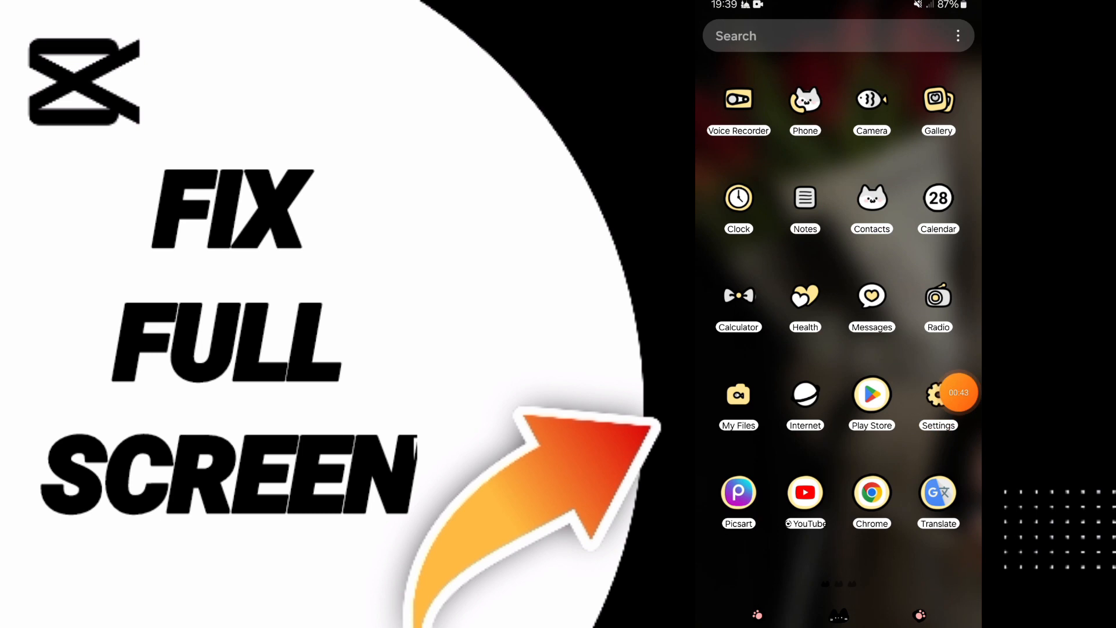
pyautogui.click(957, 391)
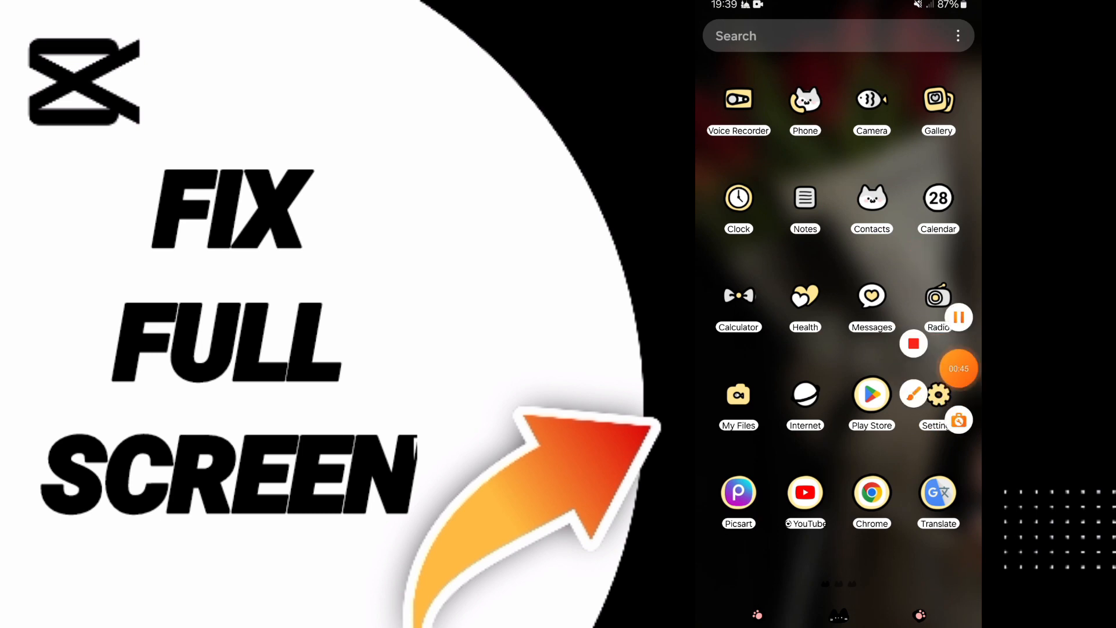